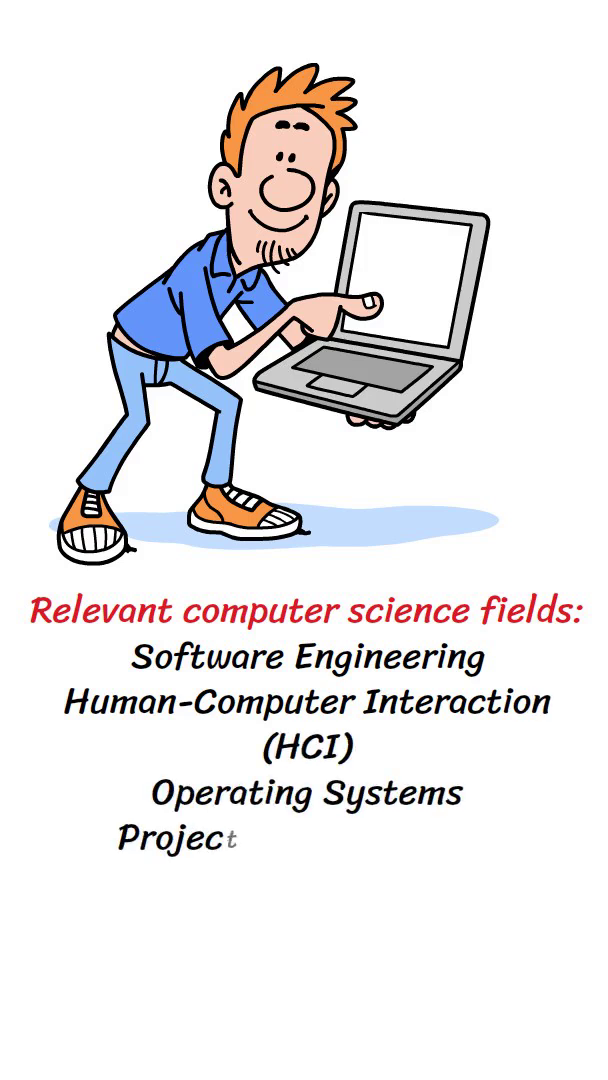
text(Management in Software Develop)
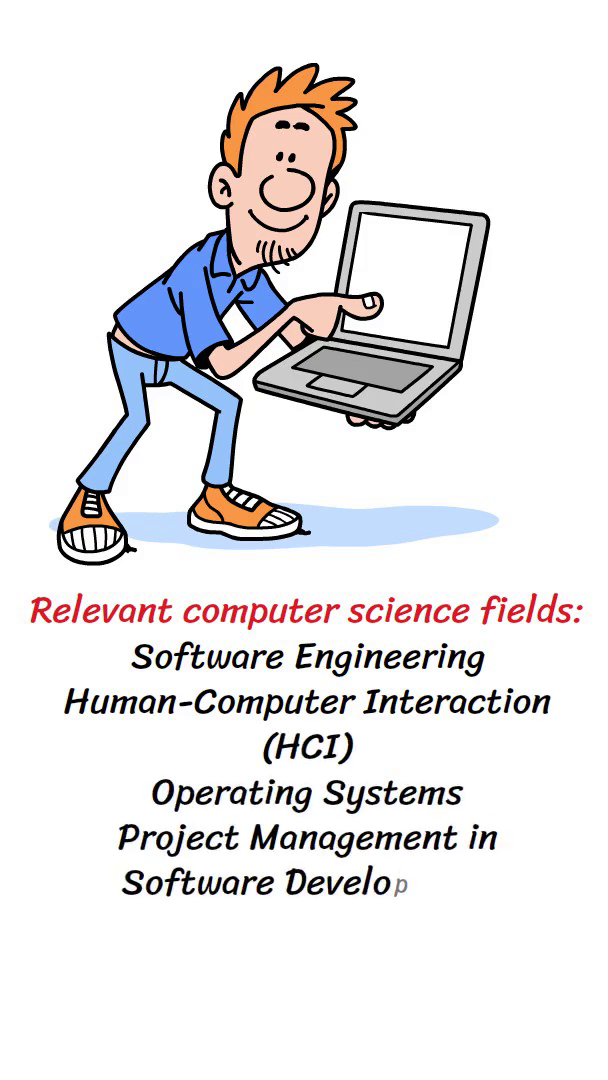